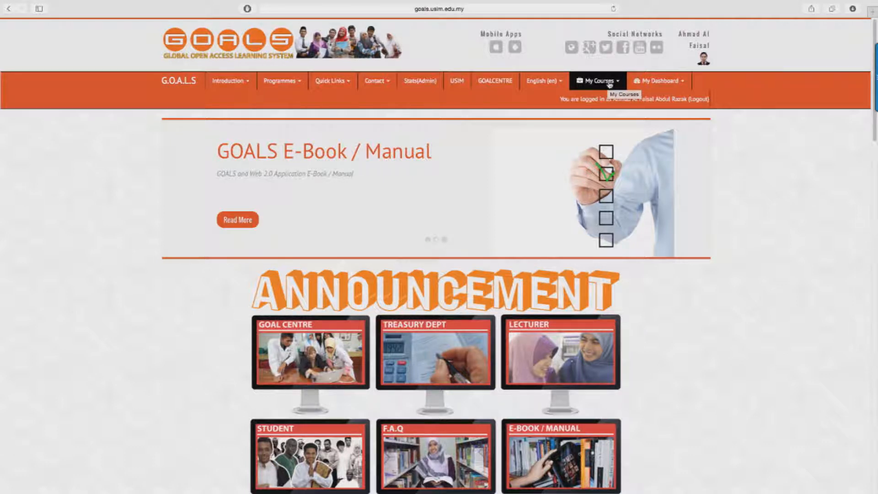
Open the Tutorial Penggunaan Goals course from the My Courses menu
{"action": "left_click", "coordinate": [597, 80]}
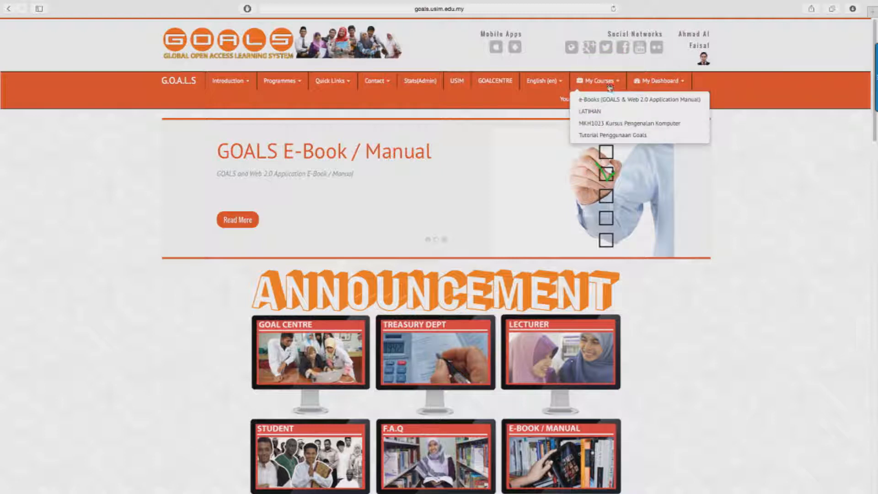
{"action": "left_click", "coordinate": [614, 136]}
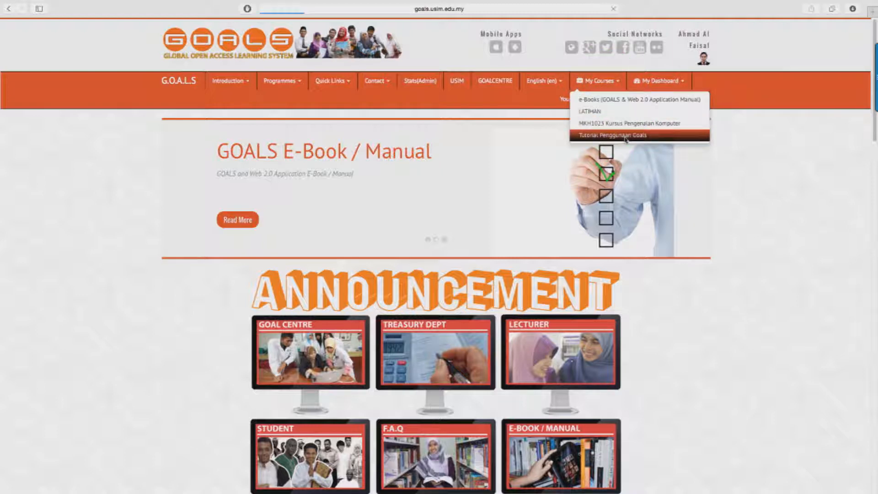
{"action": "left_click", "coordinate": [610, 135]}
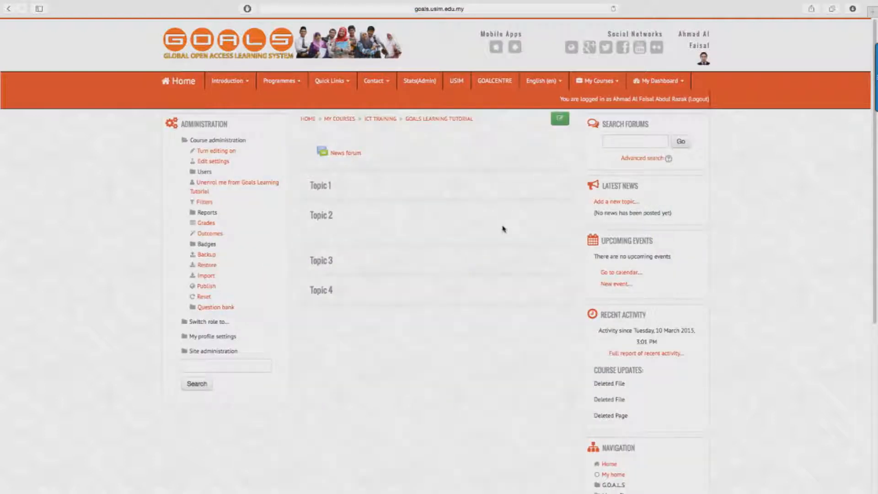
{"action": "mouse_move", "coordinate": [521, 213]}
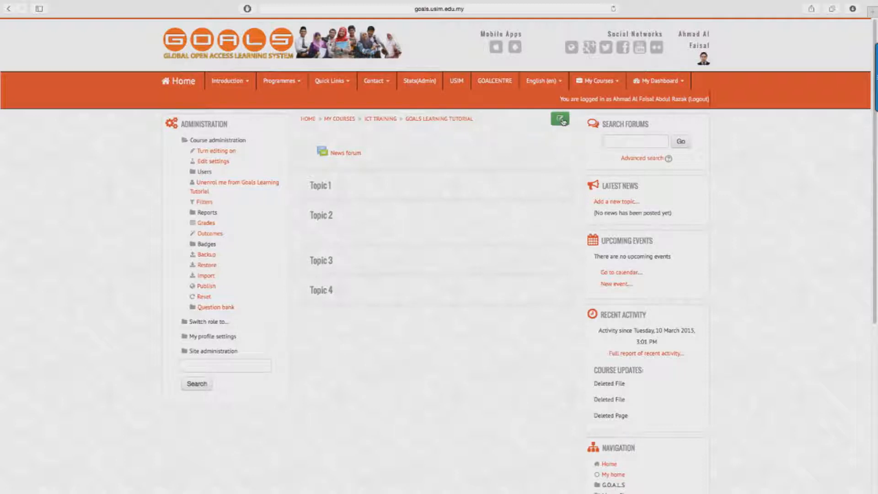
{"action": "mouse_move", "coordinate": [560, 119]}
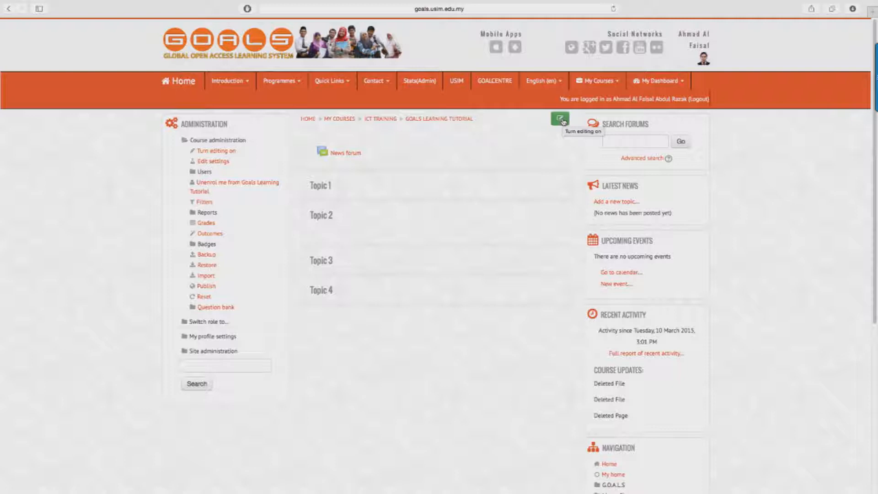
Turn editing on for the course and begin editing the General section summary
{"action": "left_click", "coordinate": [561, 119]}
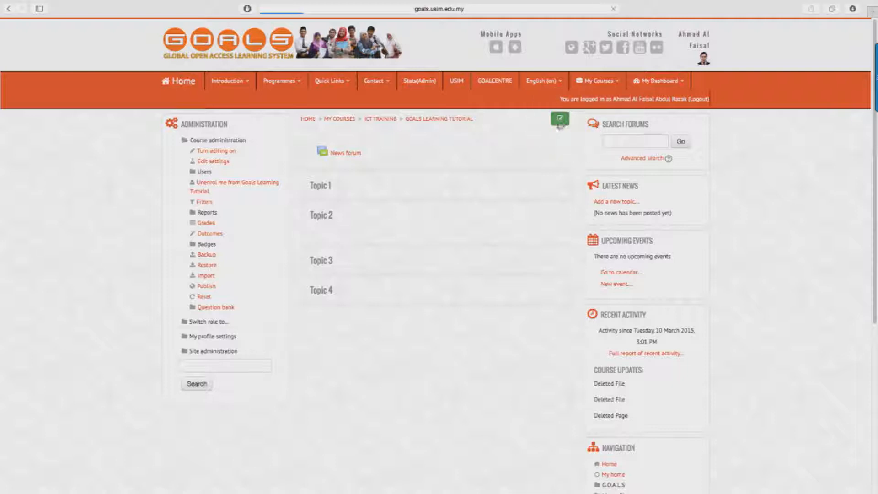
{"action": "left_click", "coordinate": [216, 150]}
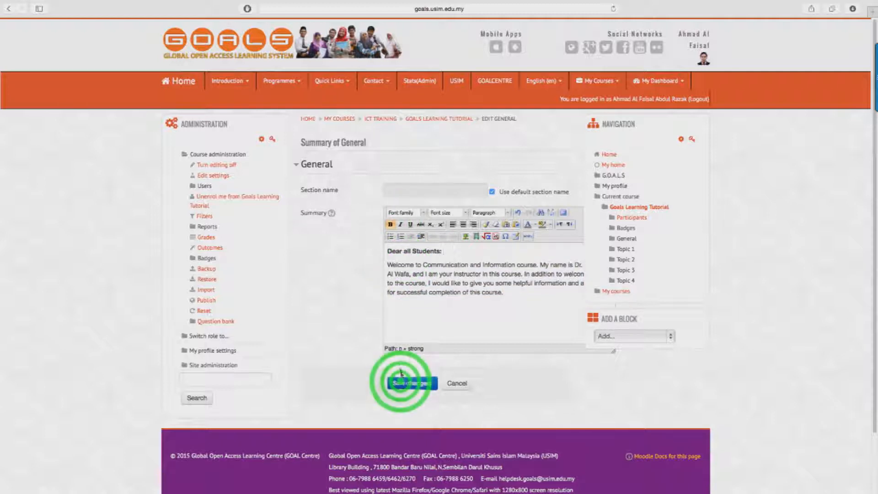
Save the welcome message to all students as the General section summary
{"action": "left_click", "coordinate": [411, 383]}
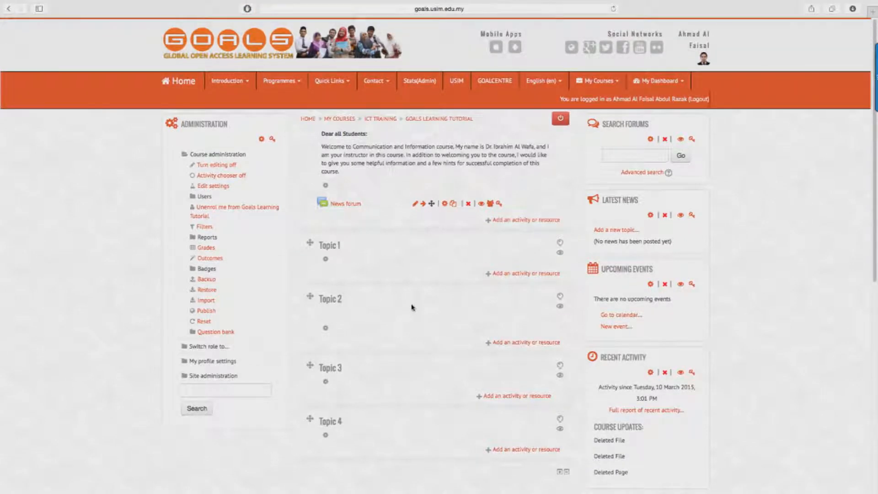
{"action": "mouse_move", "coordinate": [417, 283]}
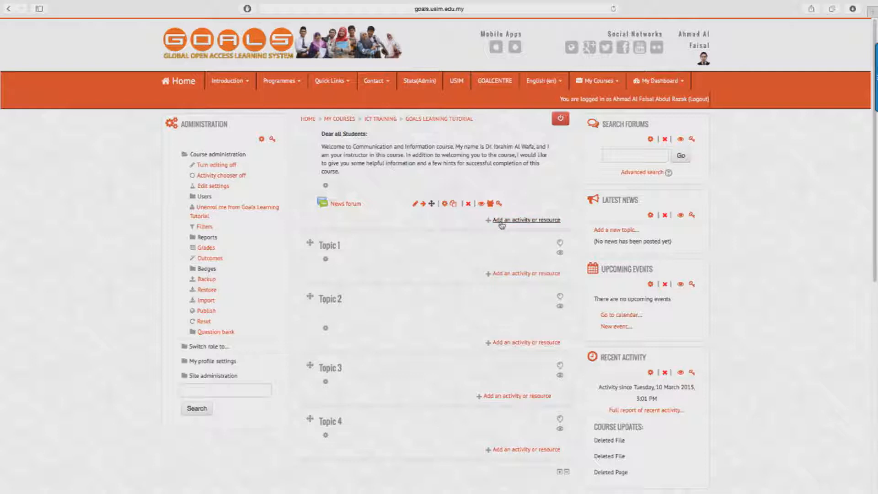
{"action": "left_click", "coordinate": [503, 224]}
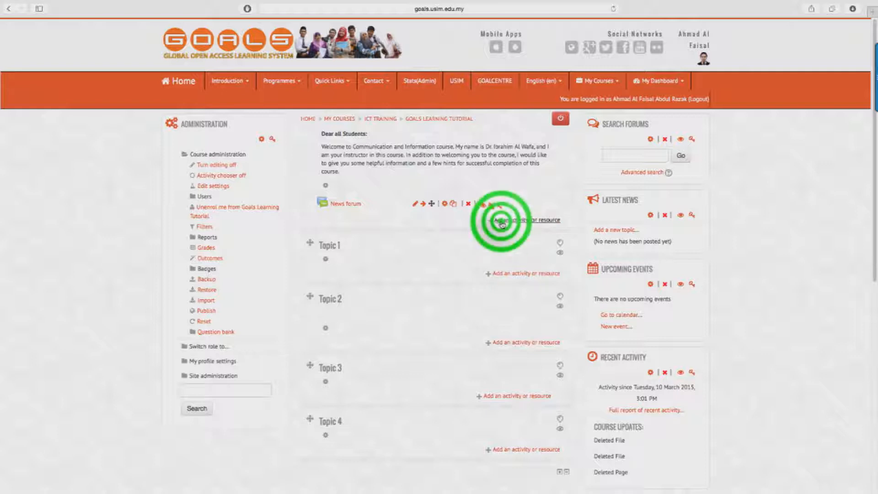
Add a new File resource to the General section from the activity chooser
{"action": "left_click", "coordinate": [523, 219]}
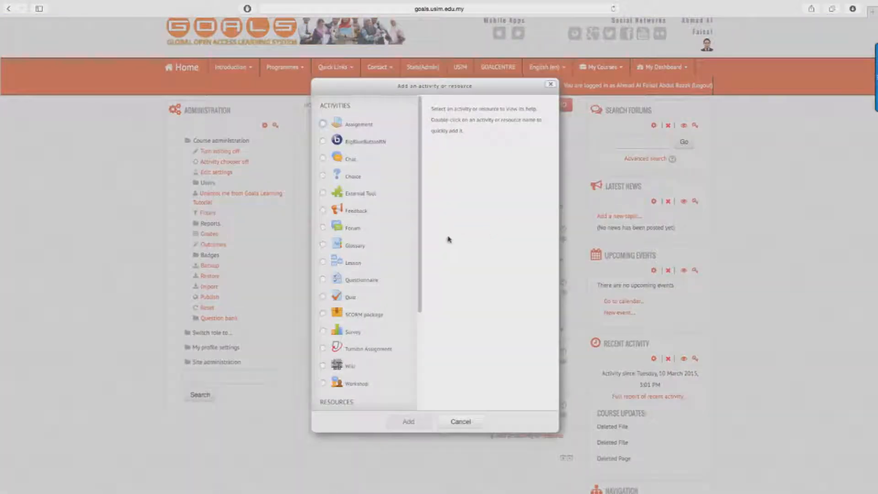
{"action": "scroll", "scroll_direction": "down", "scroll_amount": 3}
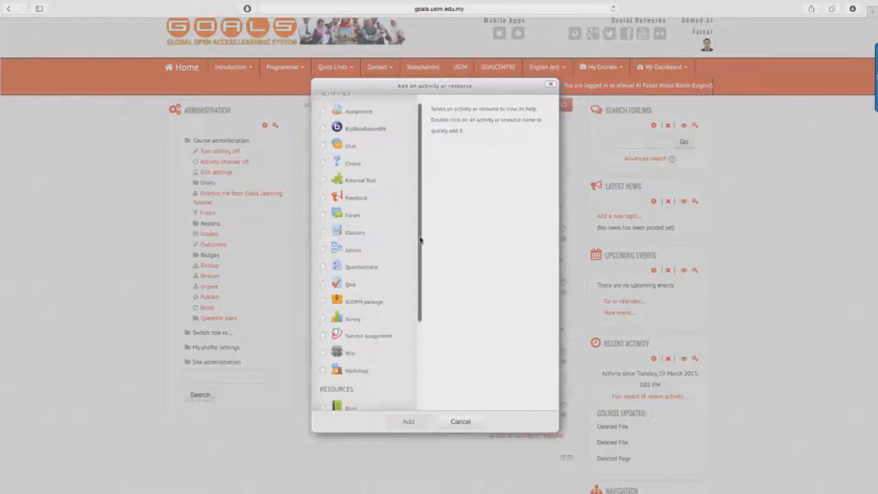
{"action": "scroll", "scroll_direction": "down", "scroll_amount": 3}
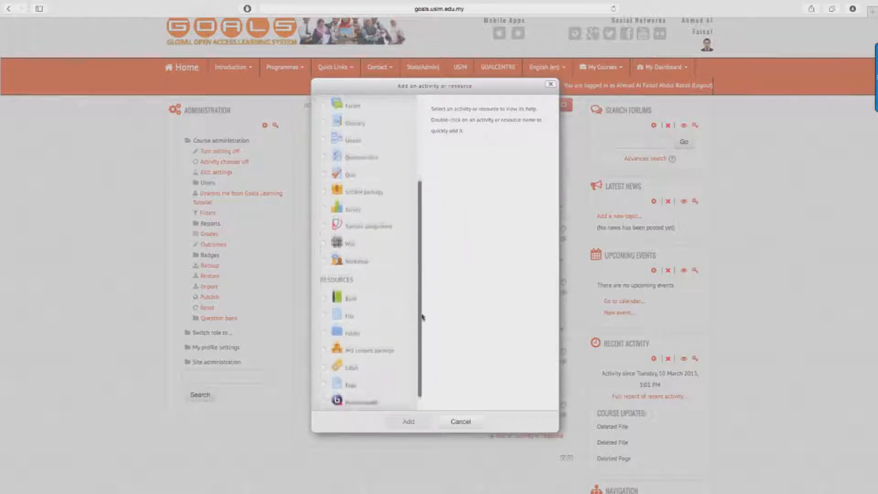
{"action": "scroll", "scroll_direction": "down", "scroll_amount": 3}
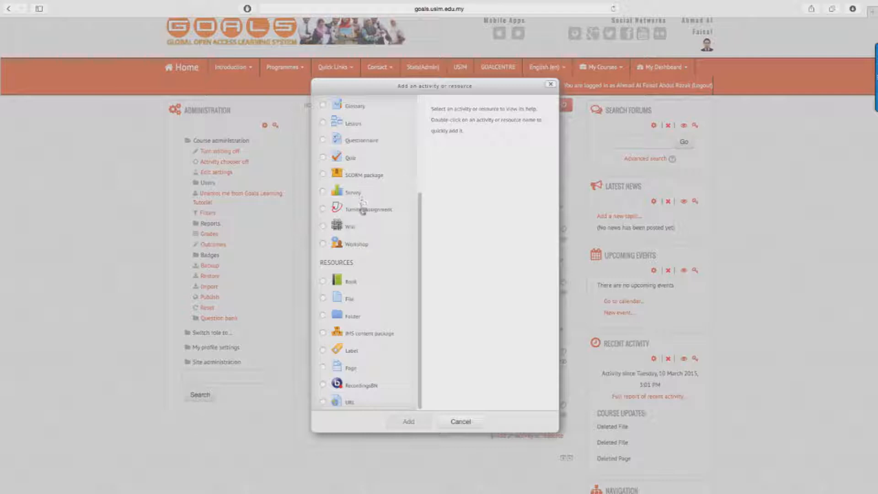
{"action": "mouse_move", "coordinate": [325, 303]}
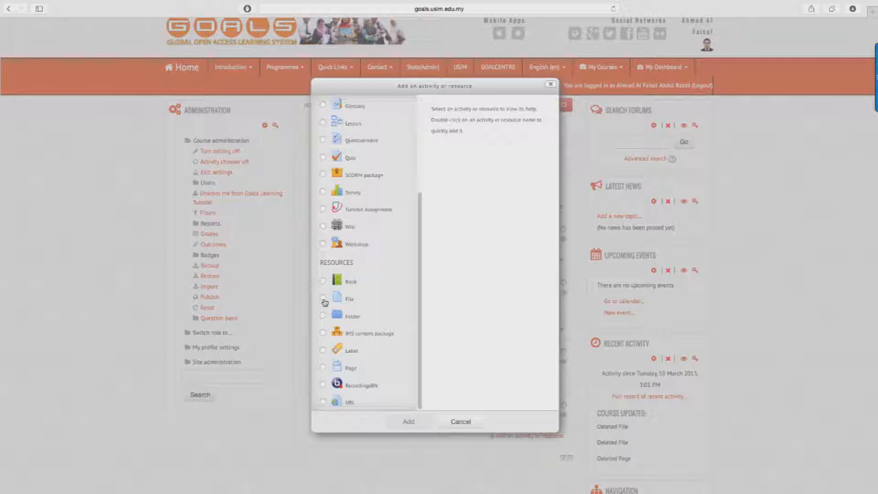
{"action": "left_click", "coordinate": [323, 297]}
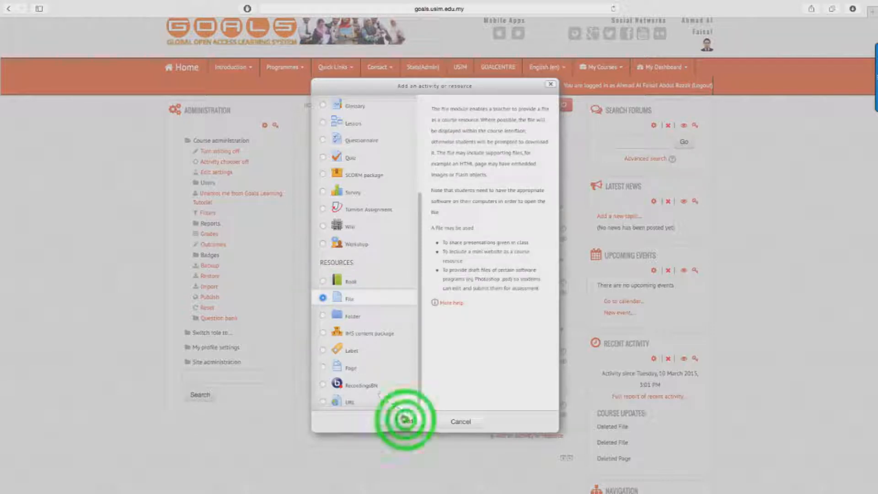
{"action": "left_click", "coordinate": [408, 421]}
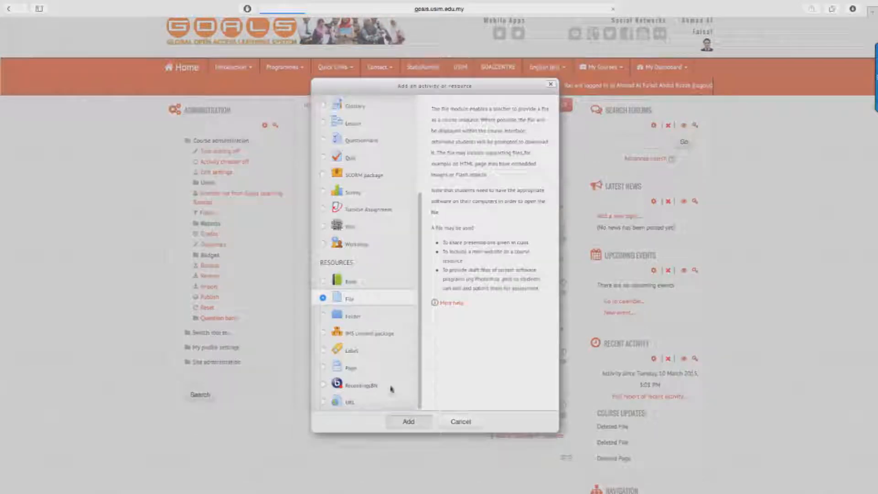
{"action": "left_click", "coordinate": [408, 421]}
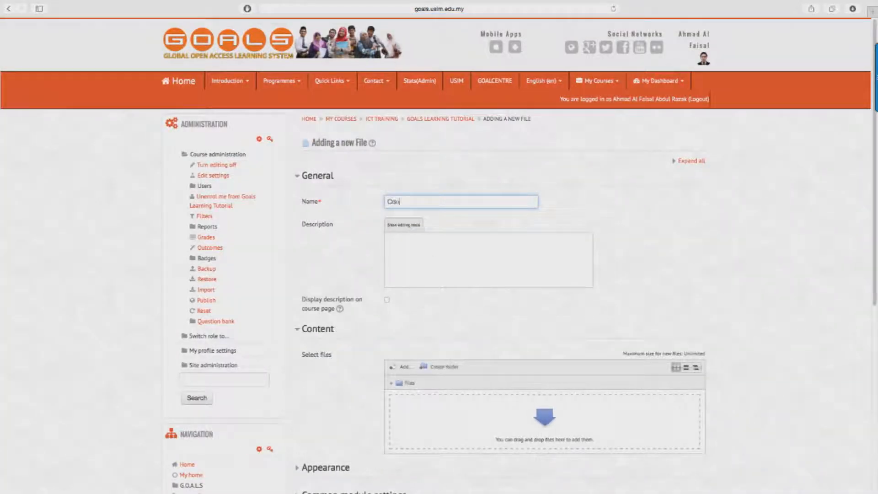
Name the File resource 'Course Outline' and start attaching a file
{"action": "type", "text": "Course Outline"}
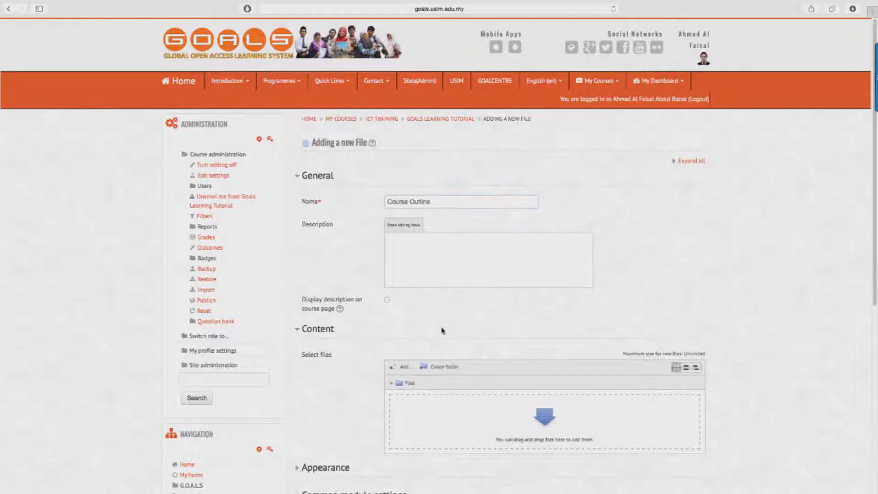
{"action": "left_click", "coordinate": [403, 366]}
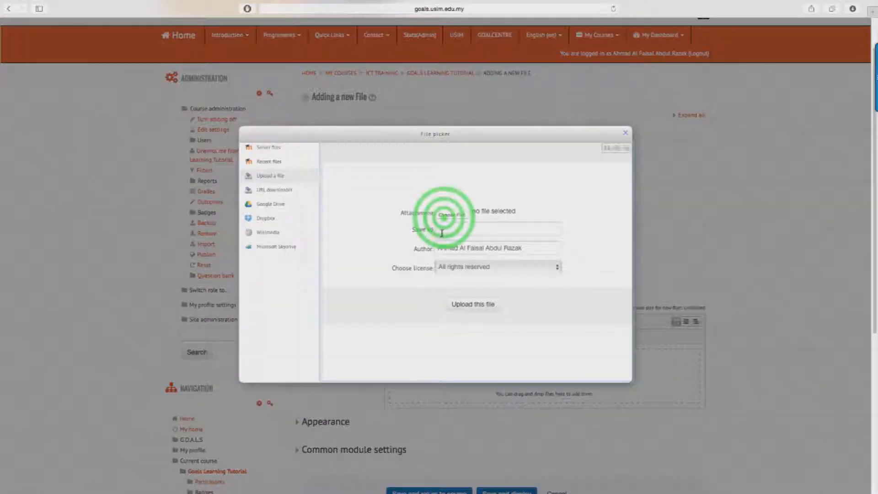
Upload Course Outline.pdf from the Desktop into the File resource
{"action": "left_click", "coordinate": [455, 215]}
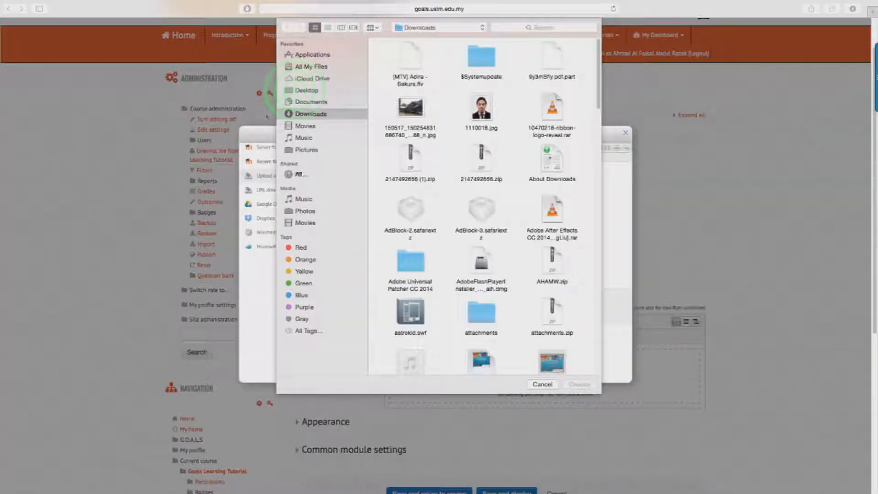
{"action": "left_click", "coordinate": [308, 91]}
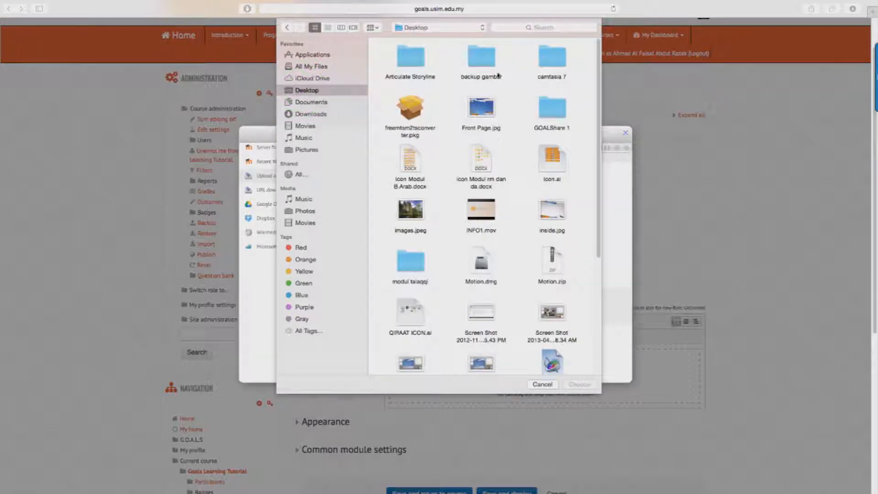
{"action": "scroll", "scroll_direction": "down", "scroll_amount": 3}
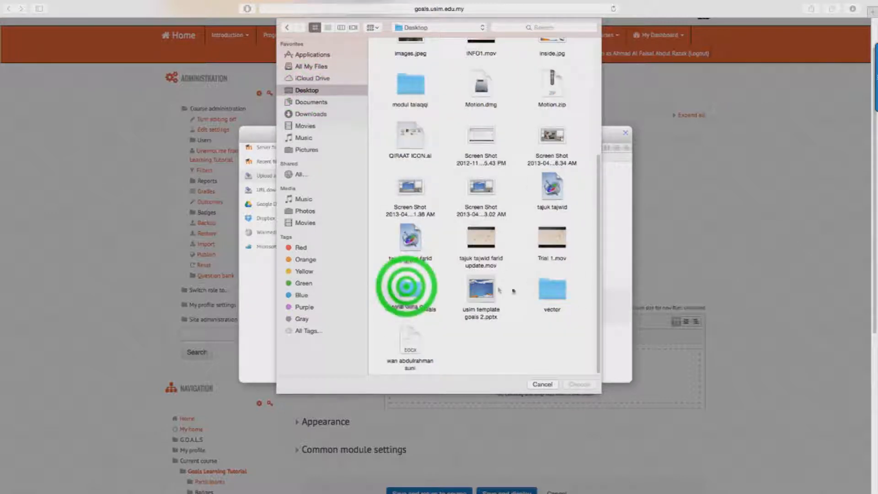
{"action": "double_click", "coordinate": [410, 287]}
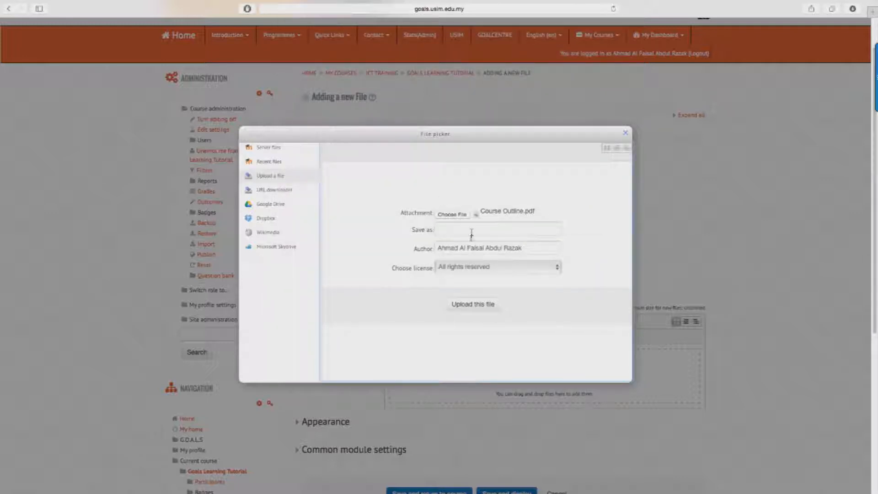
{"action": "left_click", "coordinate": [473, 304]}
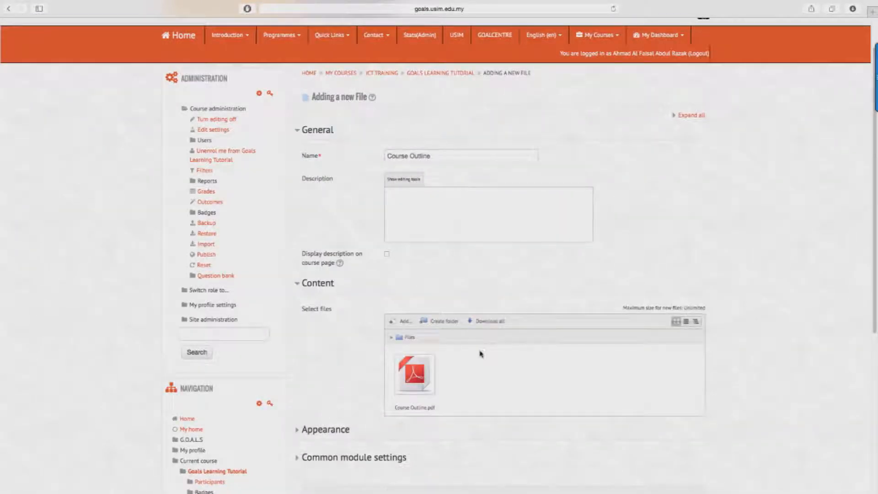
{"action": "scroll", "scroll_direction": "down", "scroll_amount": 3}
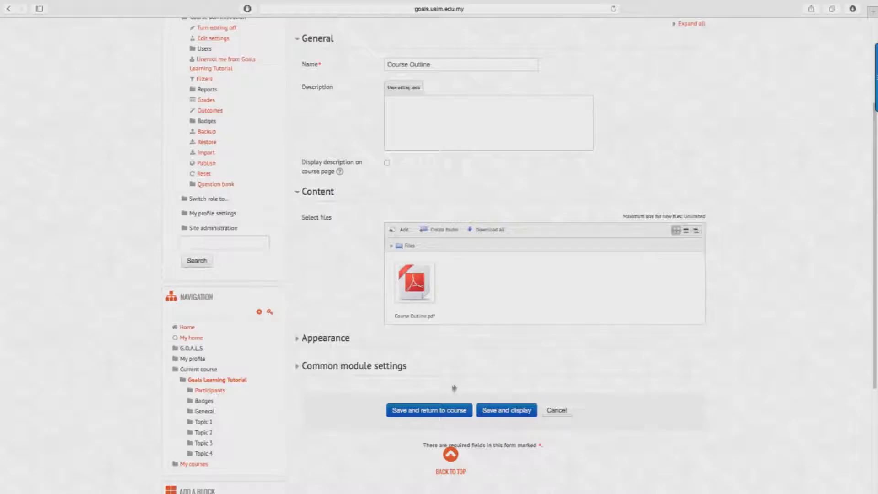
{"action": "left_click", "coordinate": [429, 410]}
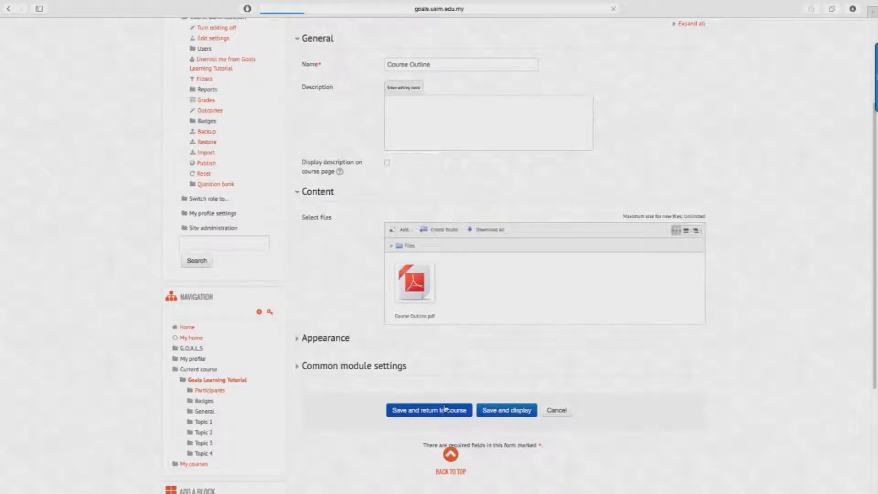
{"action": "left_click", "coordinate": [429, 410]}
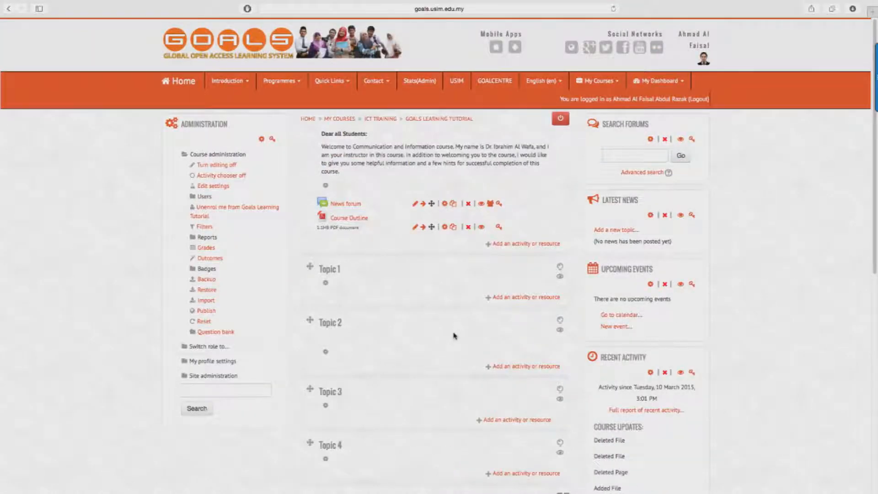
{"action": "mouse_move", "coordinate": [454, 330]}
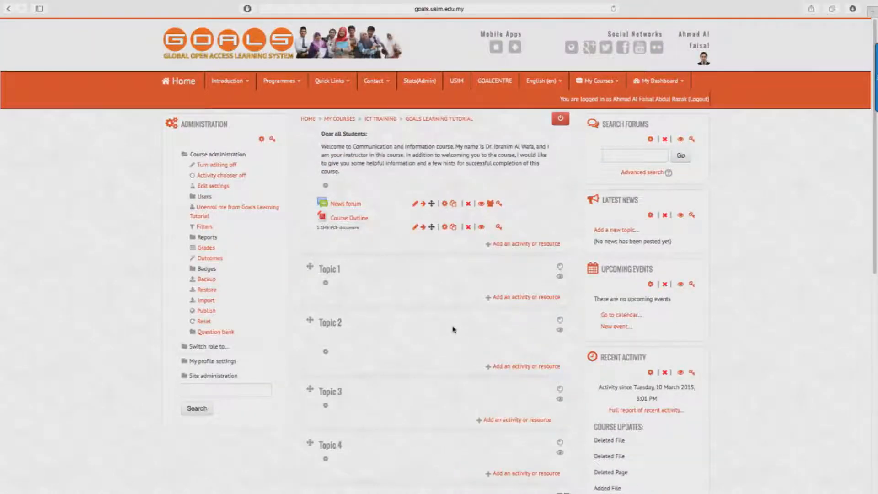
{"action": "mouse_move", "coordinate": [475, 351]}
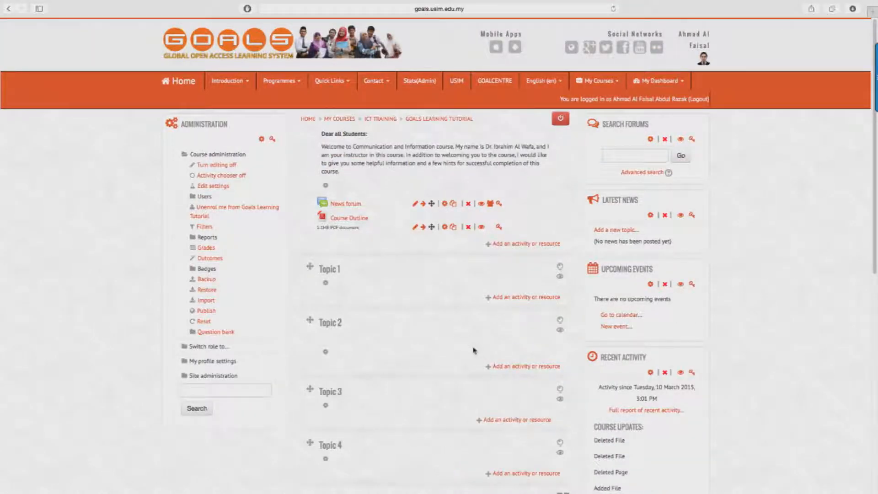
{"action": "mouse_move", "coordinate": [502, 351]}
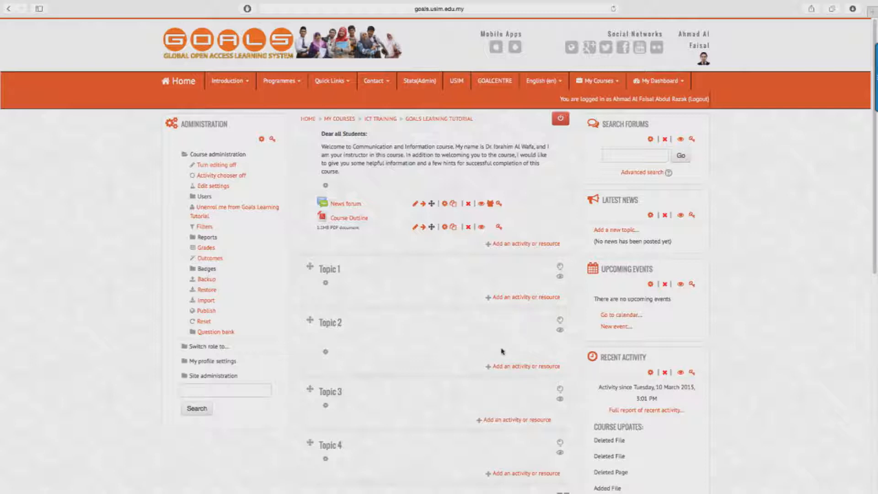
{"action": "mouse_move", "coordinate": [498, 351]}
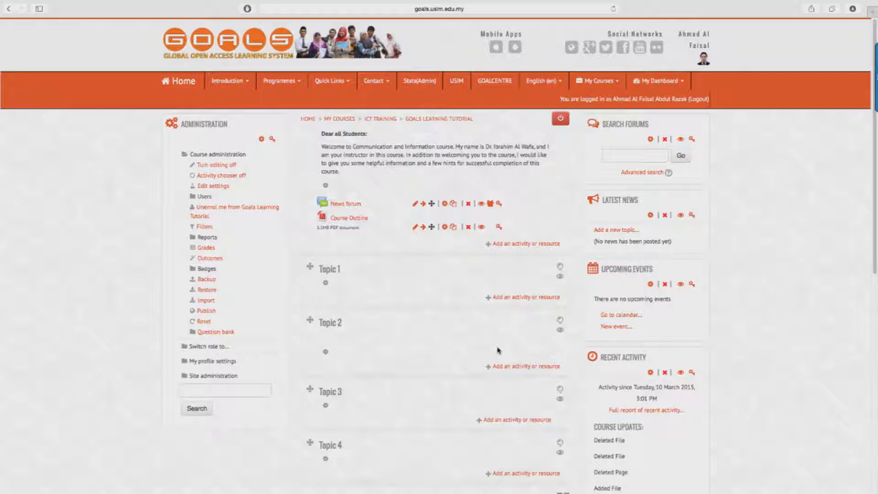
{"action": "mouse_move", "coordinate": [490, 352]}
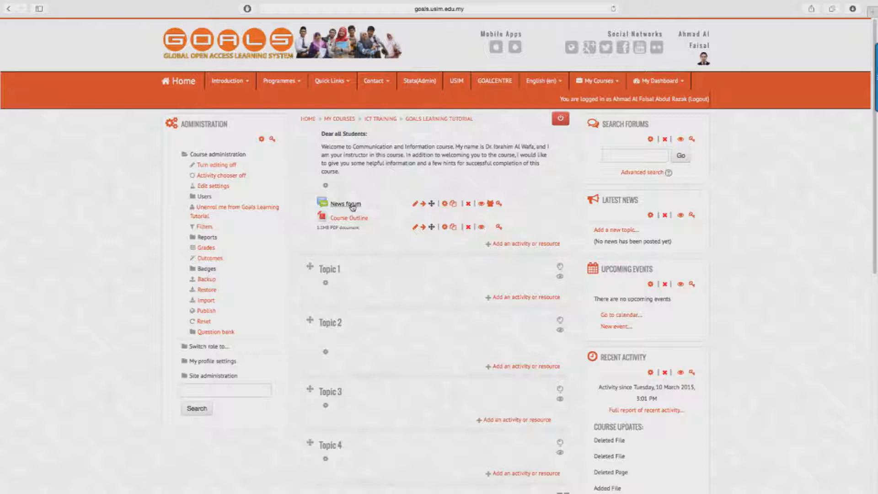
Start a new News forum topic and copy the cancellation notice text from Word
{"action": "left_click", "coordinate": [345, 204]}
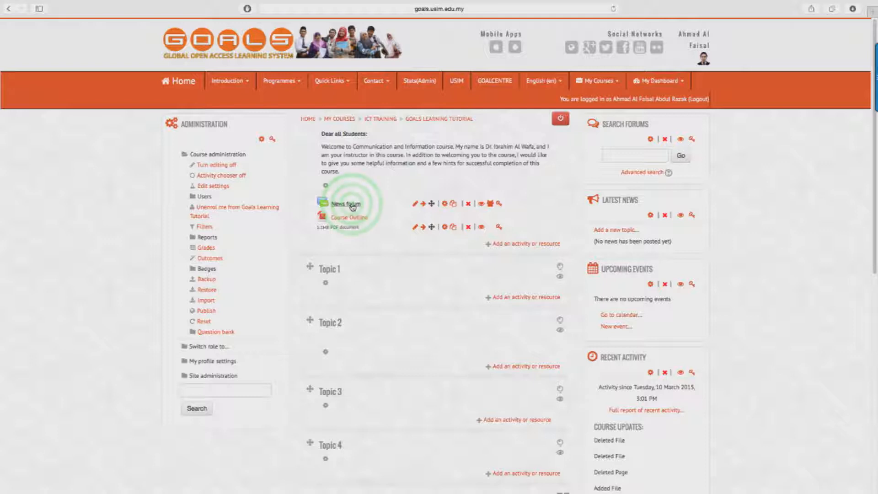
{"action": "left_click", "coordinate": [343, 204]}
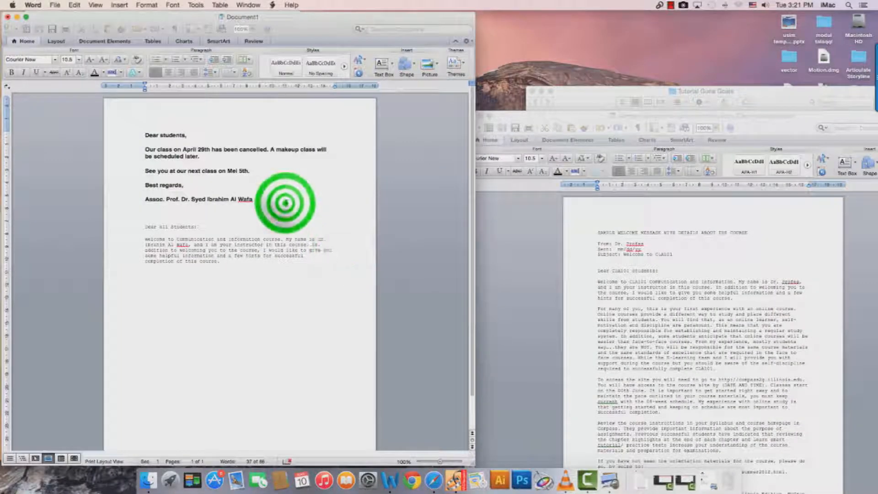
{"action": "left_click_drag", "start_coordinate": [146, 135], "coordinate": [253, 198]}
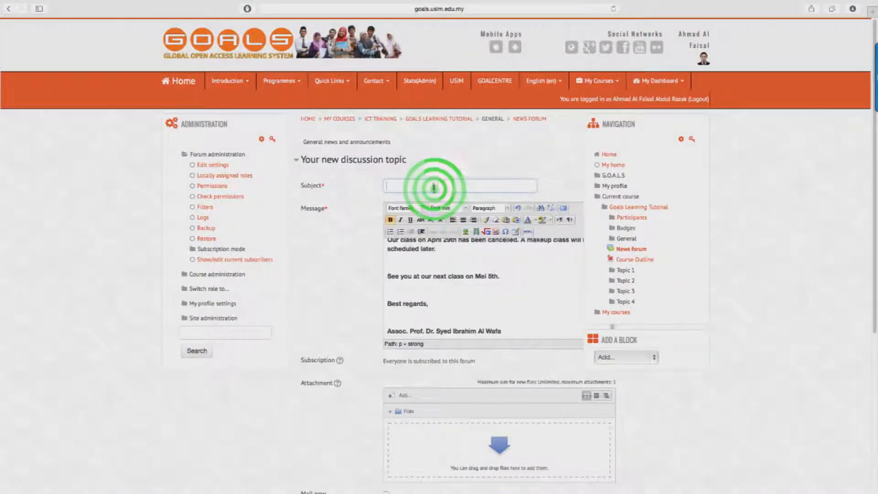
Enter subject 'Class Cancelation' and the 'Dear students,' cancellation message
{"action": "type", "text": "Class Cancelled"}
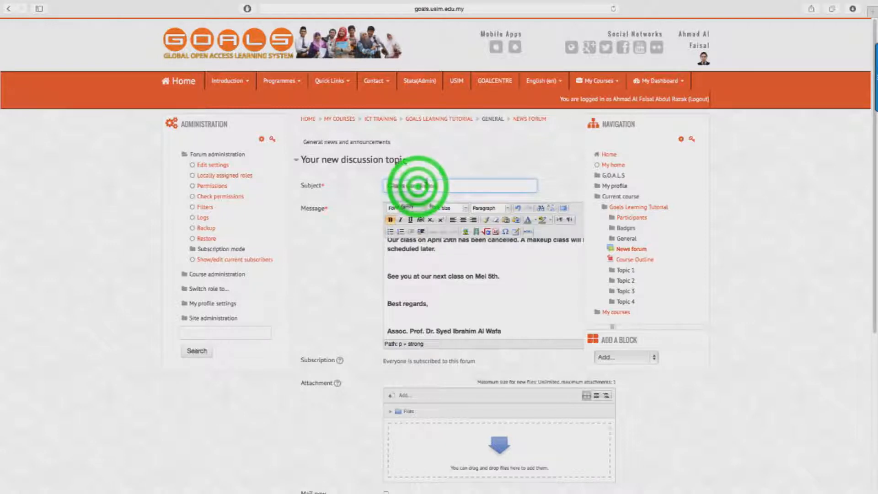
{"action": "type", "text": "Class Cancelation"}
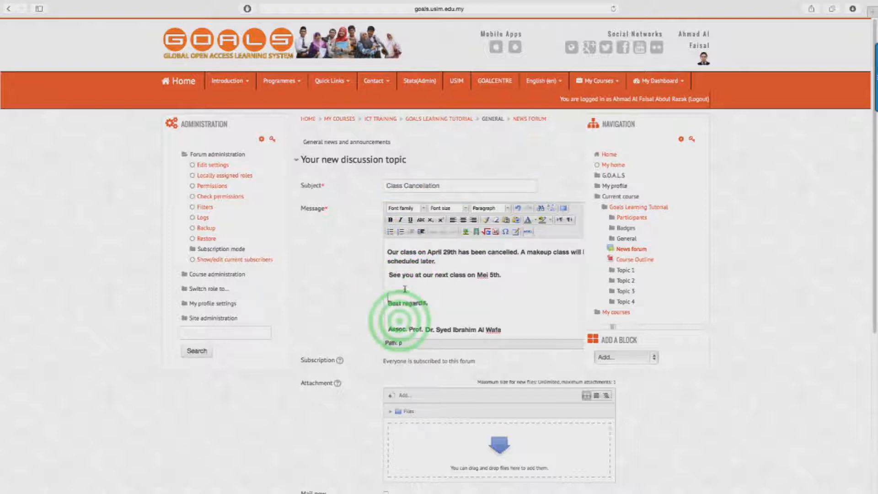
{"action": "type", "text": "Dear students,"}
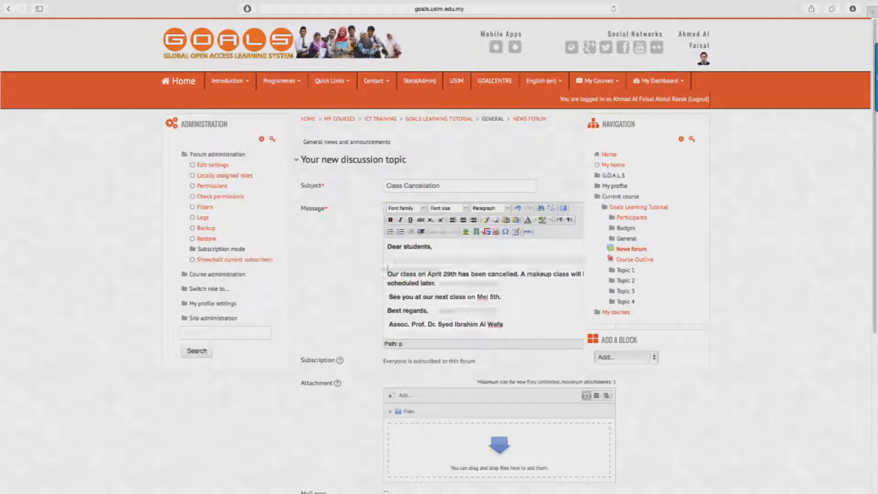
{"action": "left_click", "coordinate": [383, 280]}
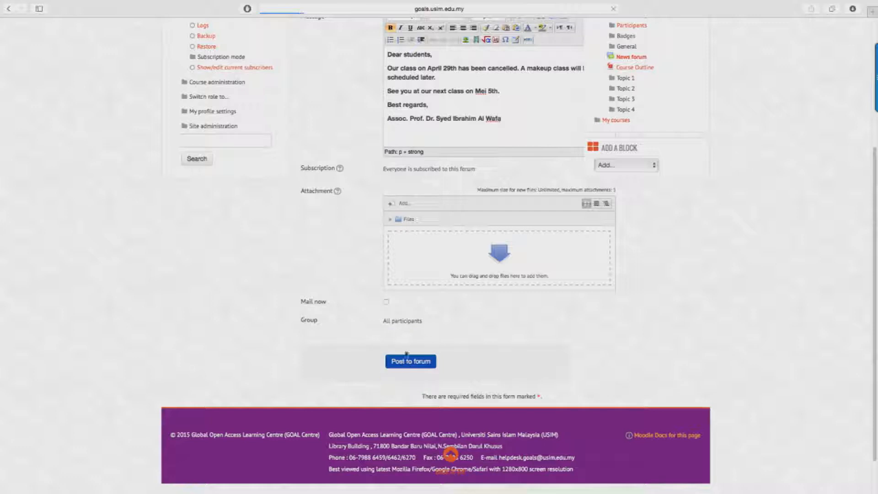
Post the Class Cancellation topic to the forum and return to the course page
{"action": "left_click", "coordinate": [410, 360]}
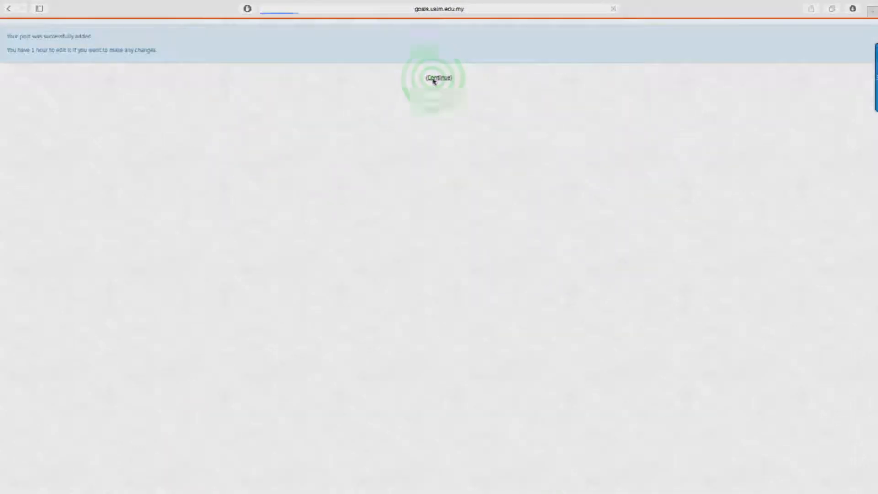
{"action": "left_click", "coordinate": [439, 77]}
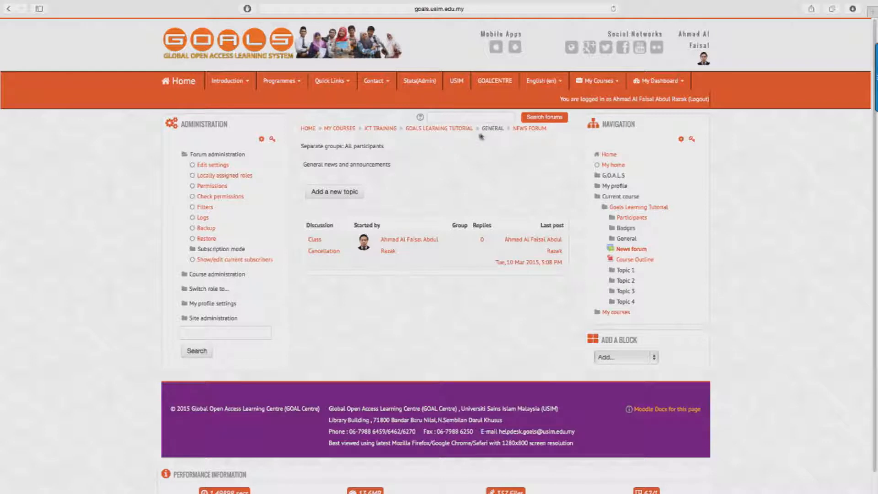
{"action": "left_click", "coordinate": [443, 128]}
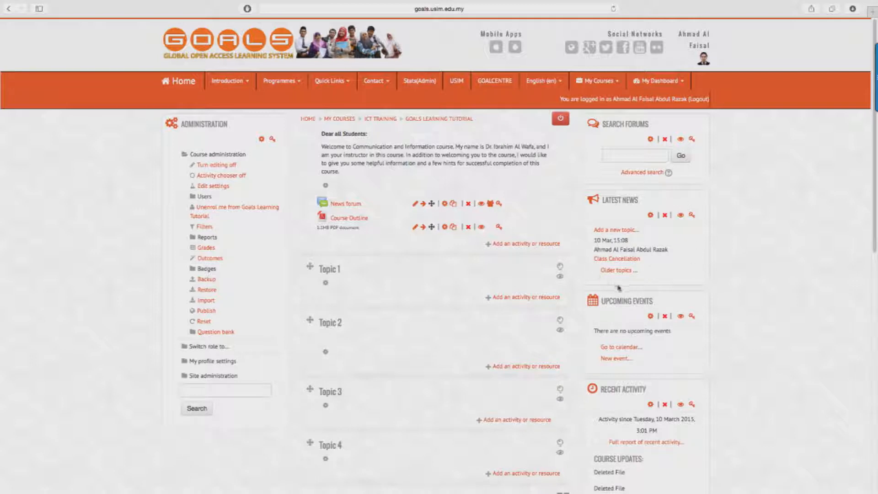
{"action": "mouse_move", "coordinate": [700, 253]}
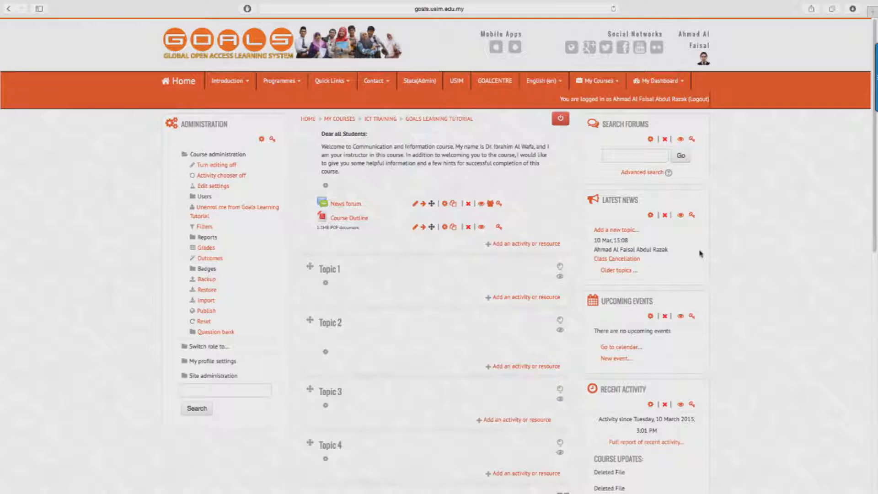
{"action": "mouse_move", "coordinate": [695, 252]}
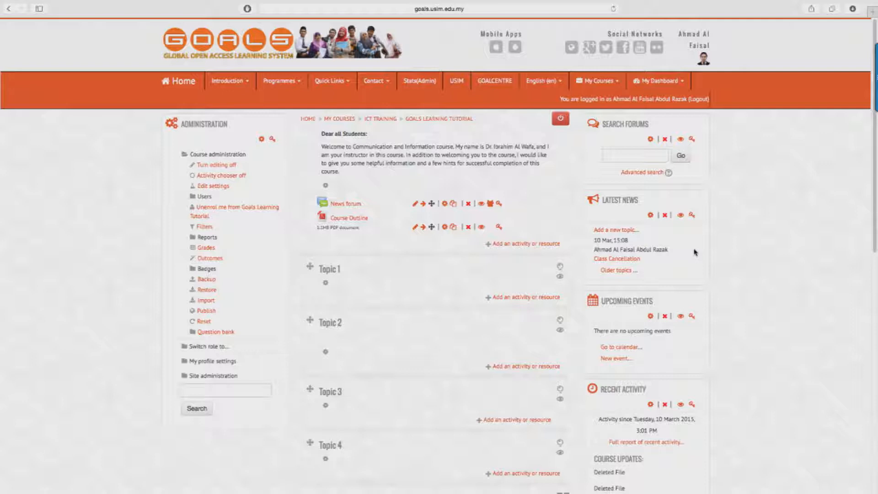
{"action": "mouse_move", "coordinate": [470, 273]}
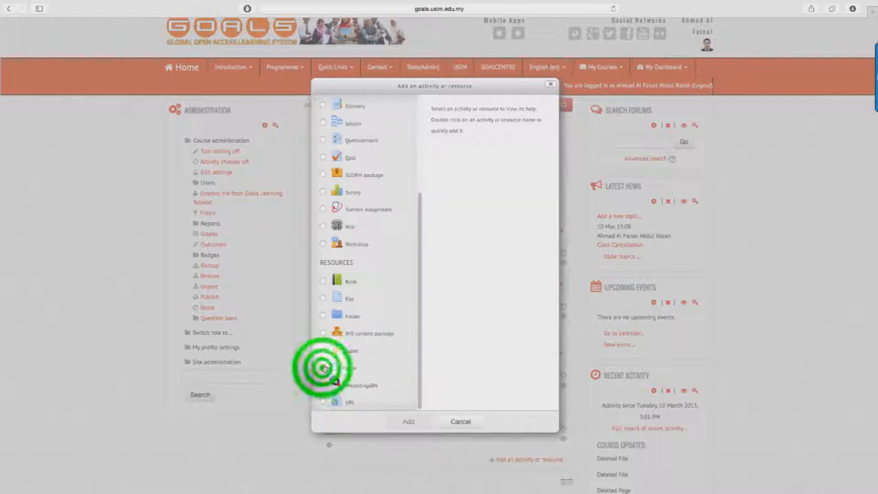
Add a Page resource titled Class Cancellation with the cancellation notice and save it
{"action": "left_click", "coordinate": [459, 421]}
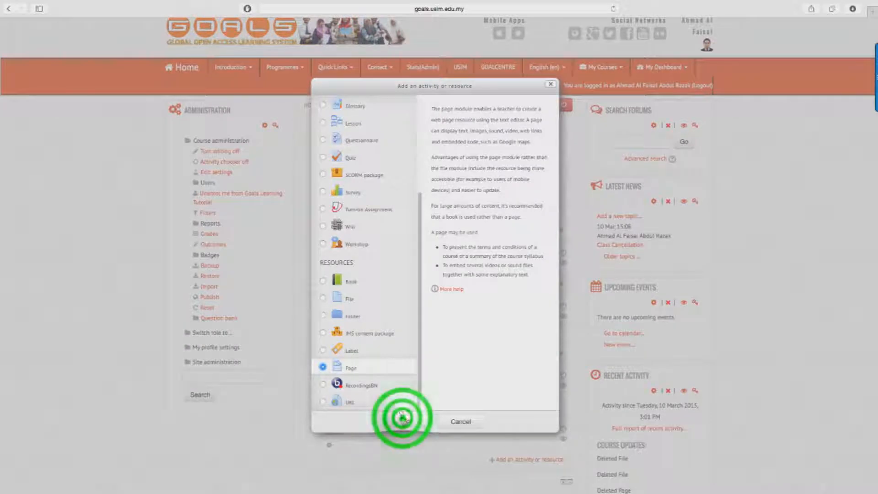
{"action": "left_click", "coordinate": [401, 421]}
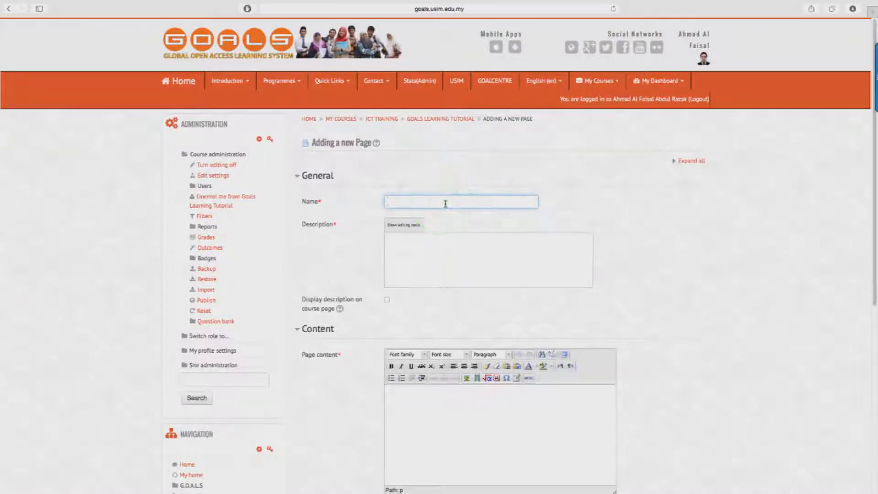
{"action": "type", "text": "d"}
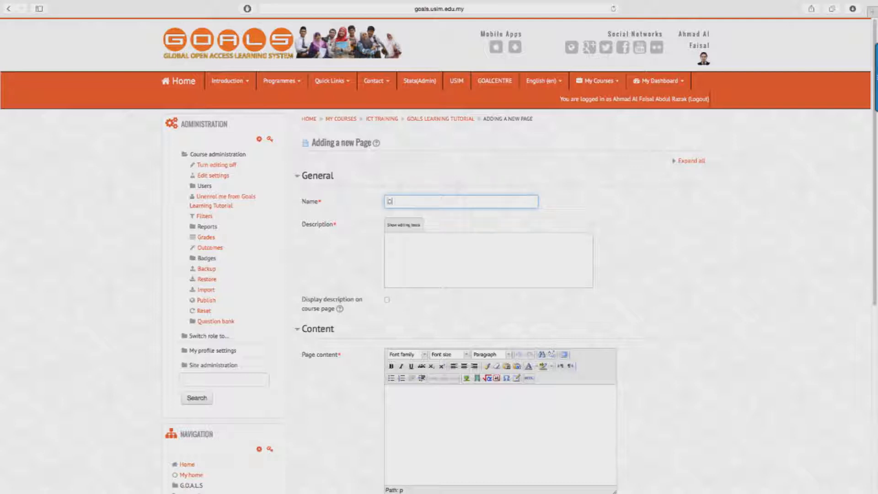
{"action": "type", "text": "Class"}
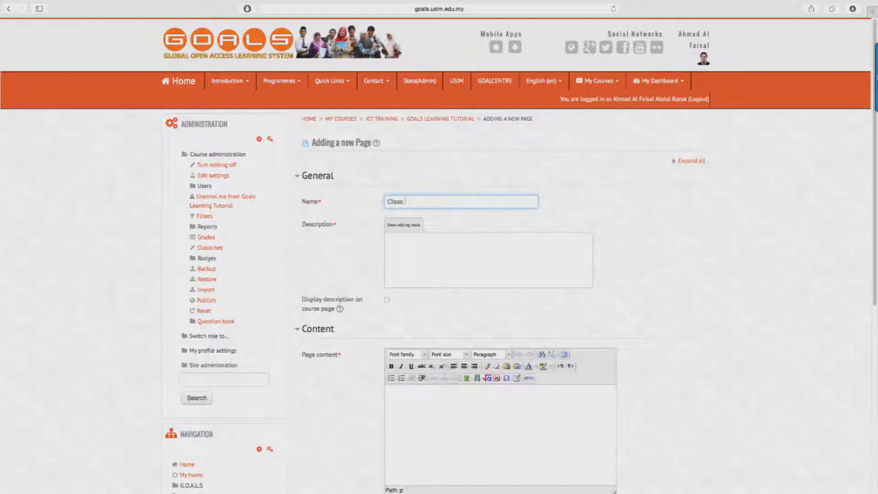
{"action": "type", "text": "Cancel"}
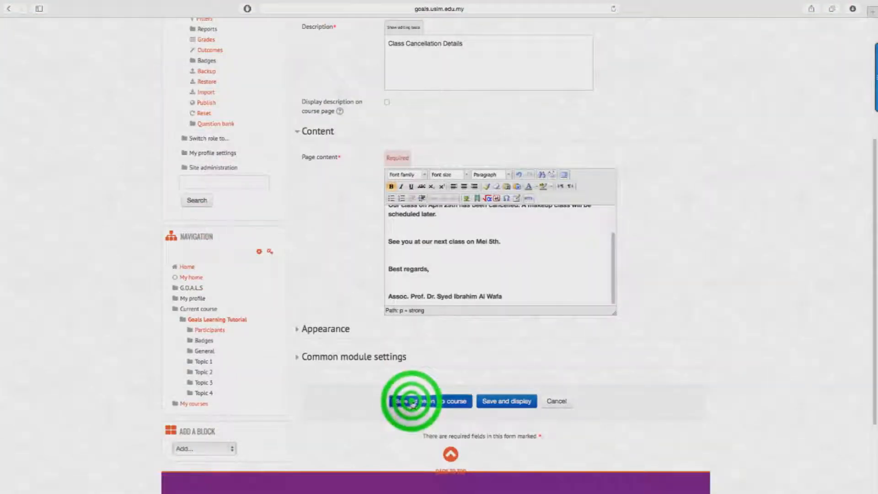
{"action": "left_click", "coordinate": [413, 400]}
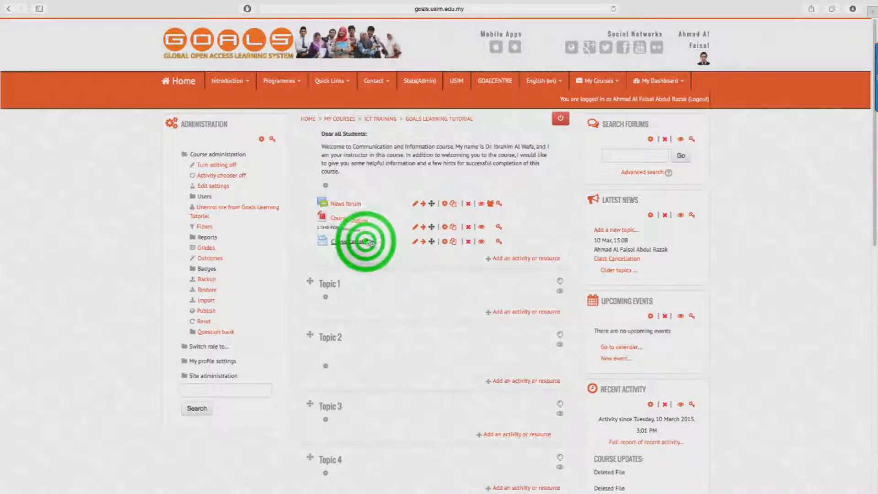
View the new Class Cancellation page showing the notice and signature
{"action": "left_click", "coordinate": [350, 242]}
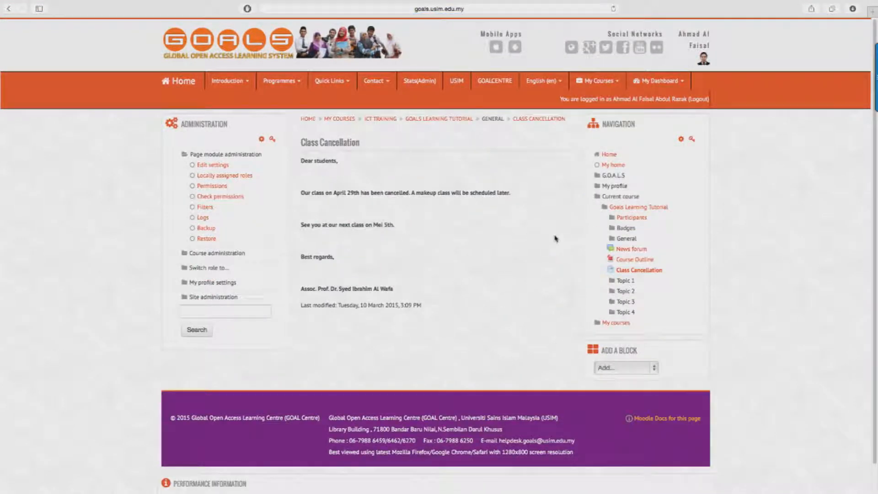
{"action": "mouse_move", "coordinate": [540, 240]}
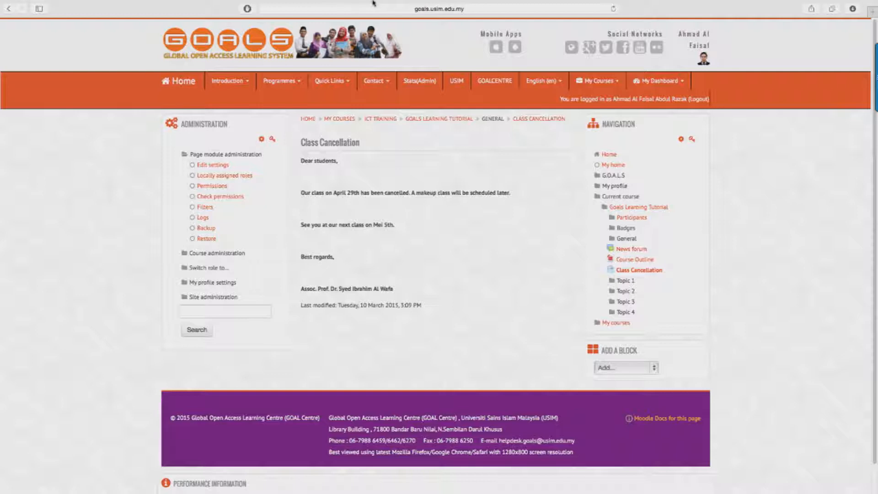
{"action": "left_click", "coordinate": [466, 119]}
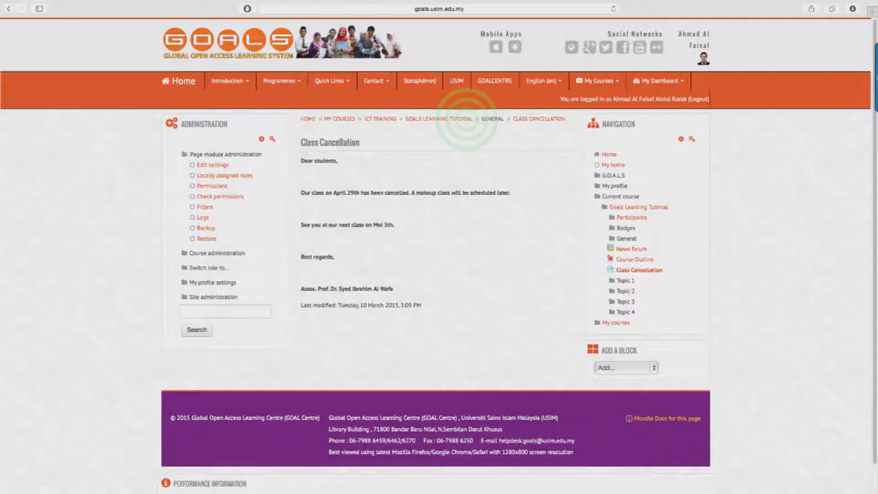